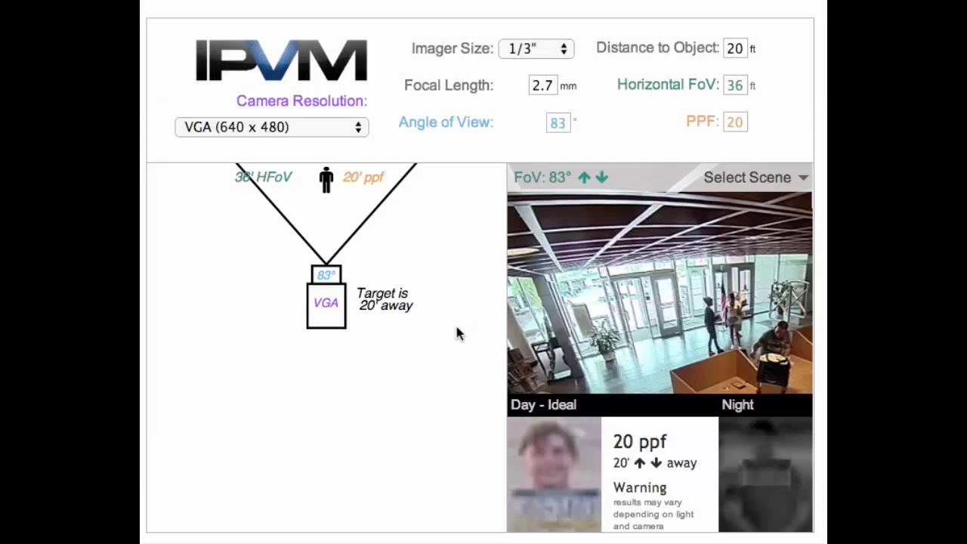
# - Set the focal length to 3.5 mm, giving a 69° view and 26 ppf at 20 ft
pyautogui.scroll(-3)
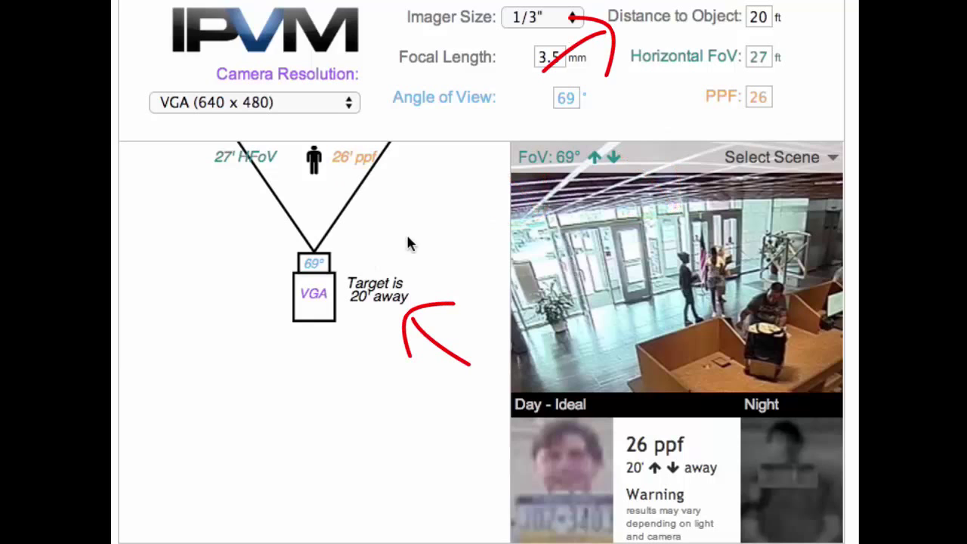
pyautogui.click(254, 103)
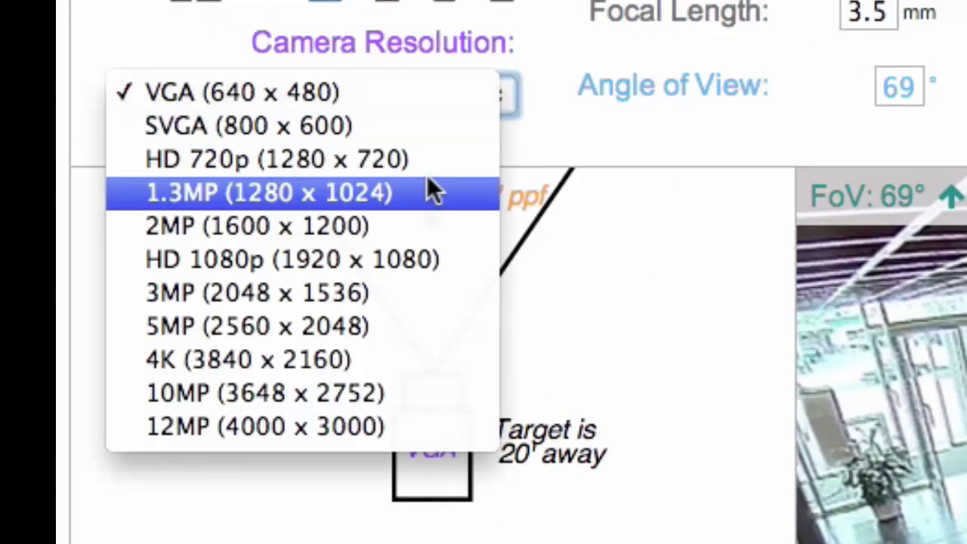
# - Set the camera resolution to 1.3MP (1280 x 1024), raising density to 47 ppf at 20 ft
pyautogui.click(275, 159)
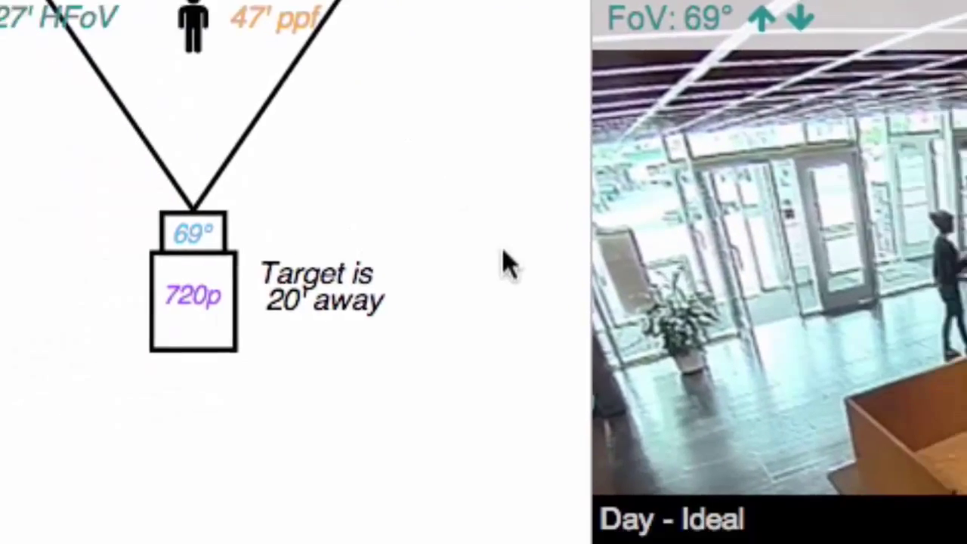
pyautogui.scroll(-3)
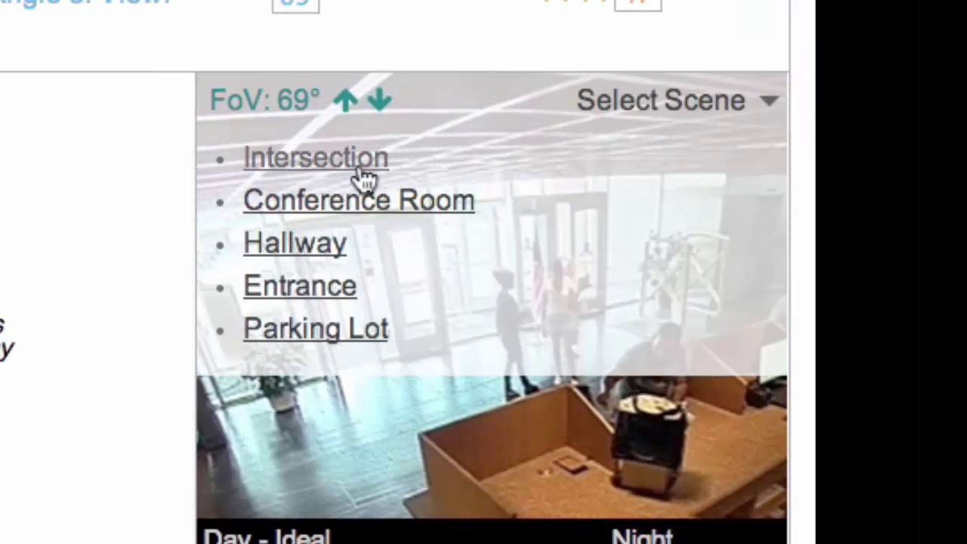
# - Preview the Intersection scene at a 119° view with a 1.4 mm lens
pyautogui.click(315, 157)
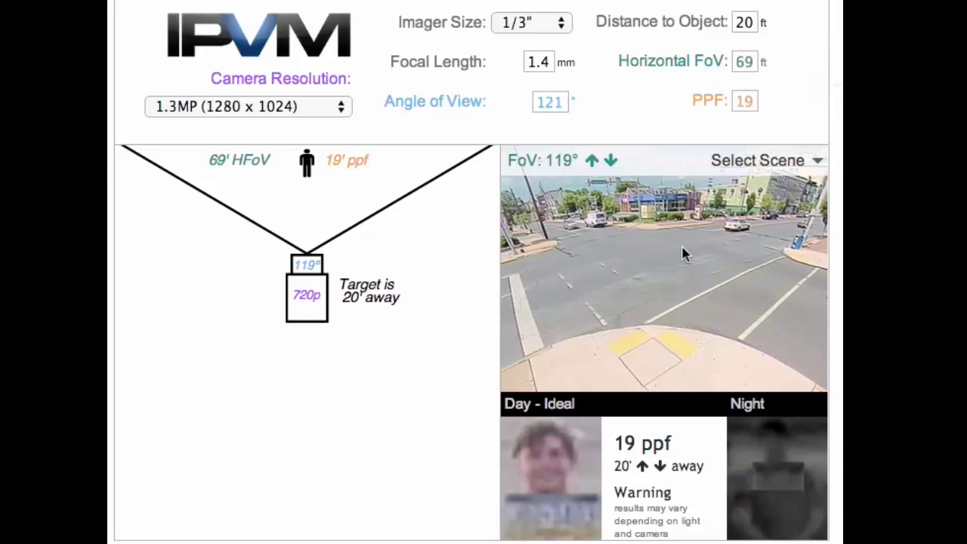
pyautogui.moveTo(467, 249)
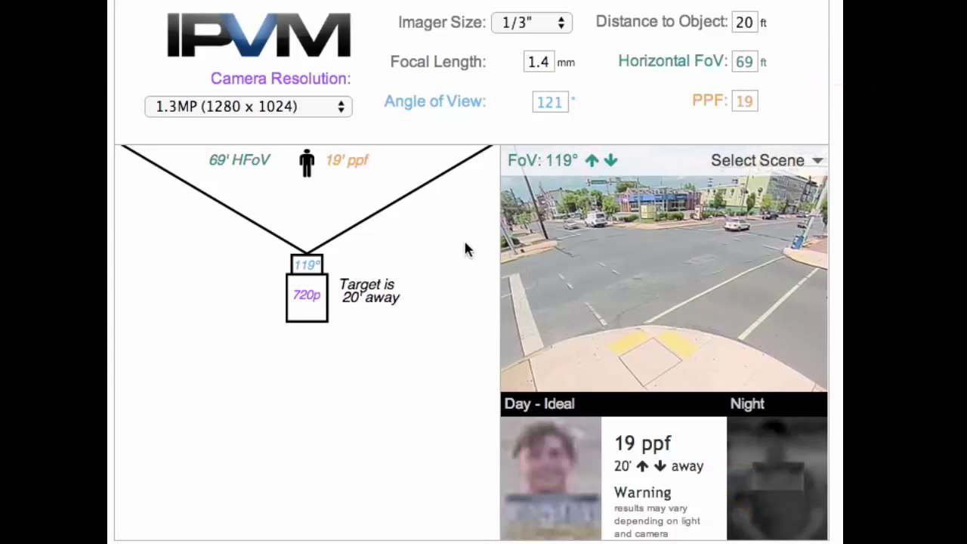
pyautogui.scroll(-3)
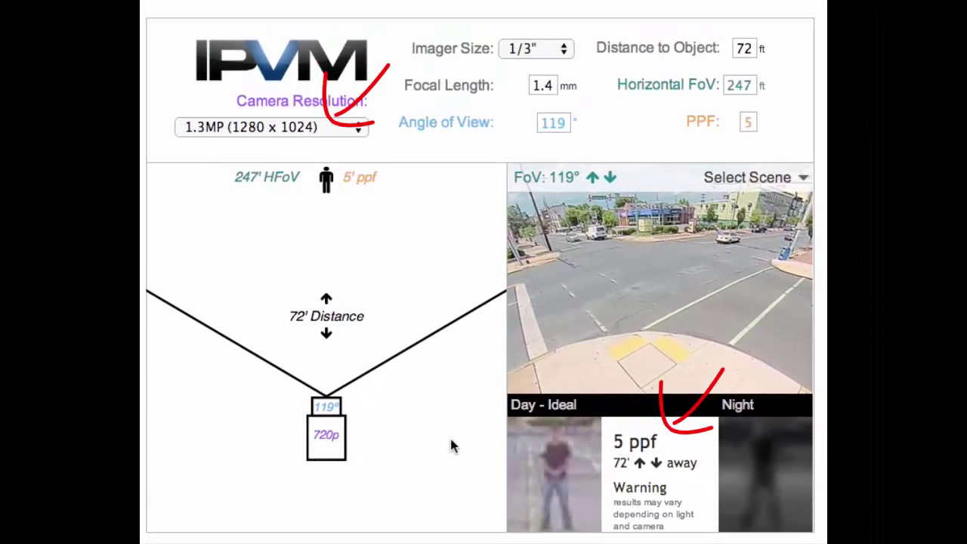
pyautogui.moveTo(656, 456)
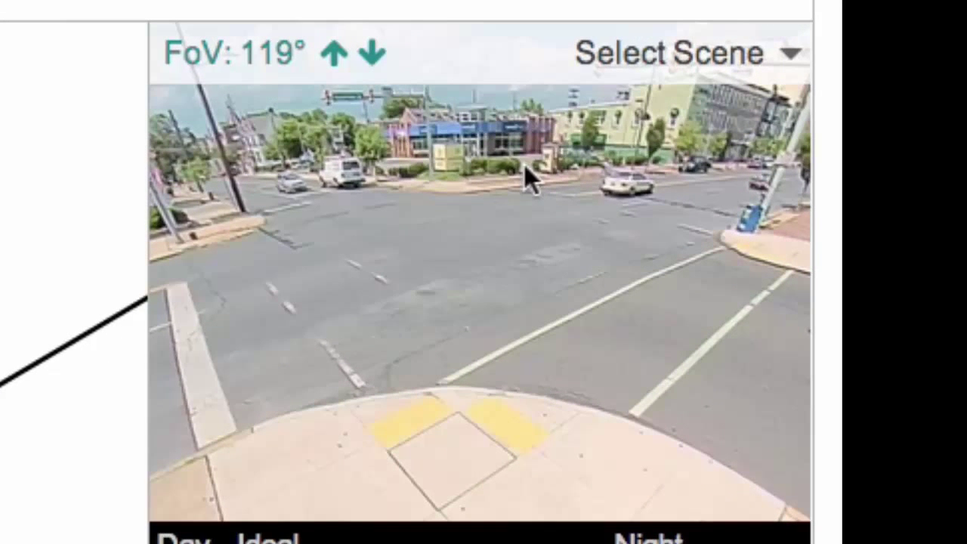
pyautogui.moveTo(459, 184)
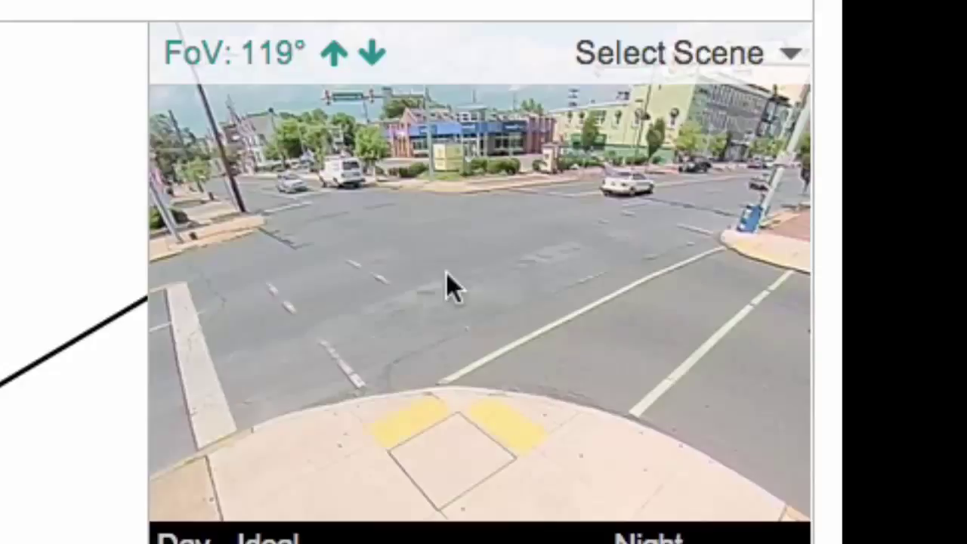
pyautogui.moveTo(723, 73)
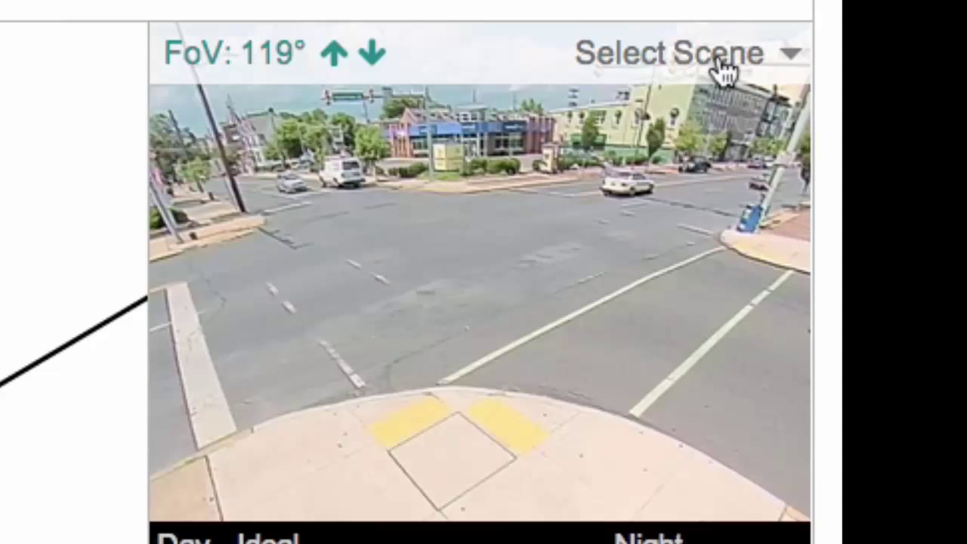
# - Preview the 5MP camera's 10 ppf at 72 ft in the Hallway and then Entrance scenes
pyautogui.click(676, 51)
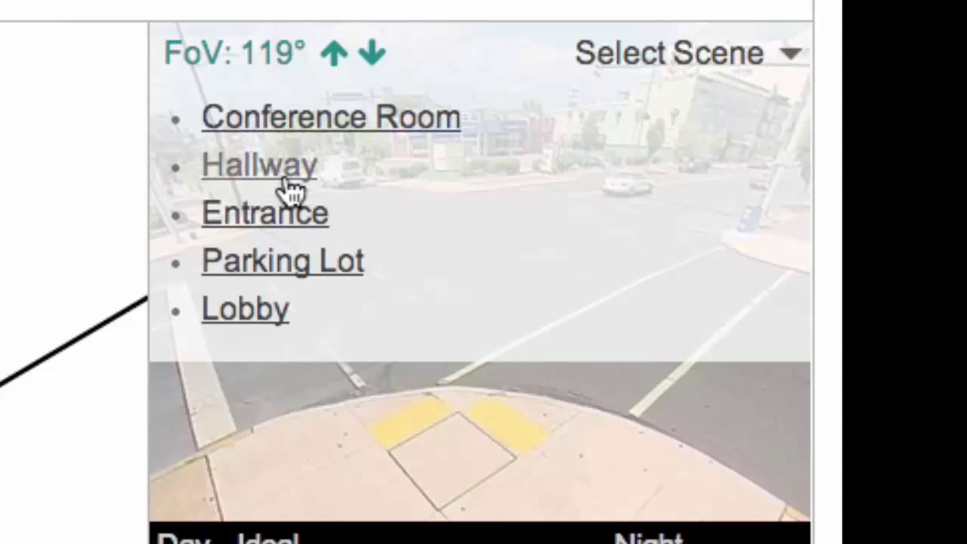
pyautogui.click(257, 165)
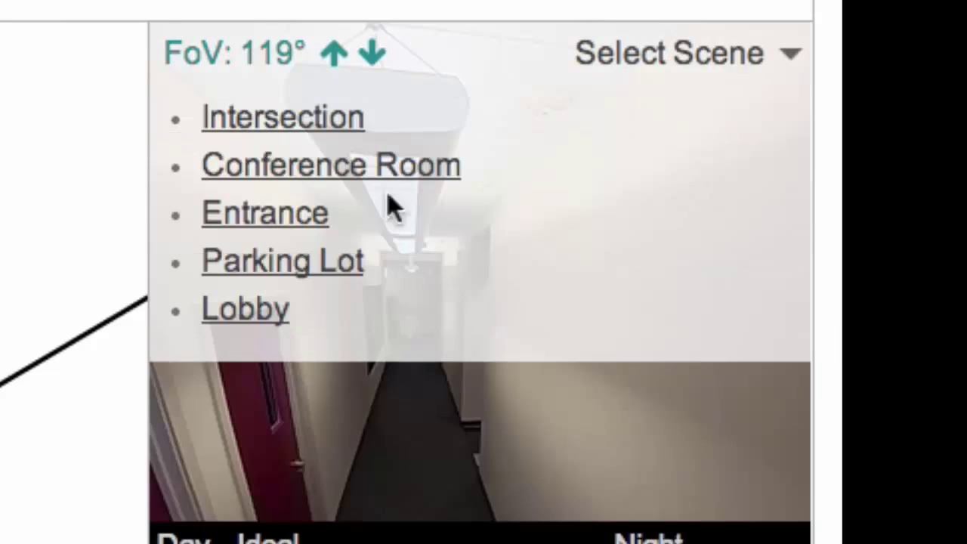
pyautogui.click(264, 212)
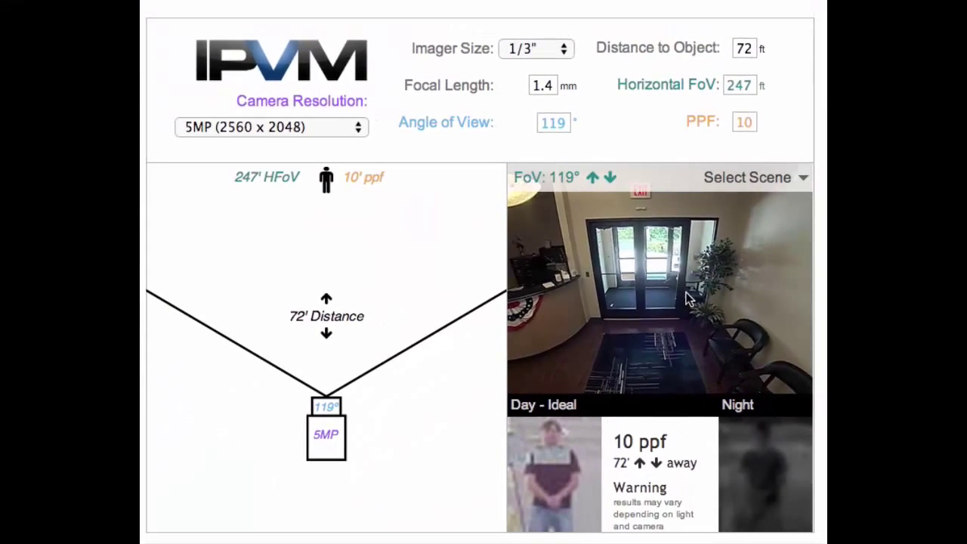
pyautogui.moveTo(453, 420)
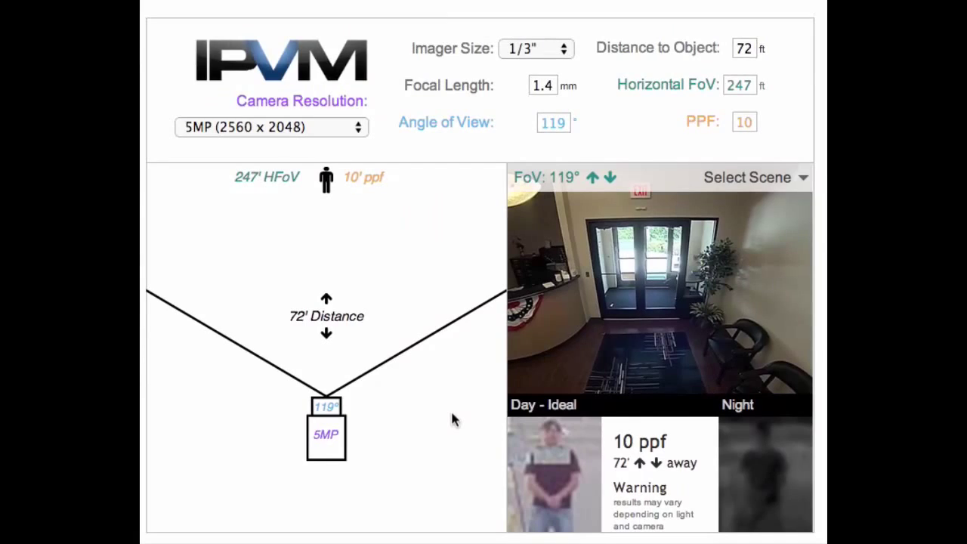